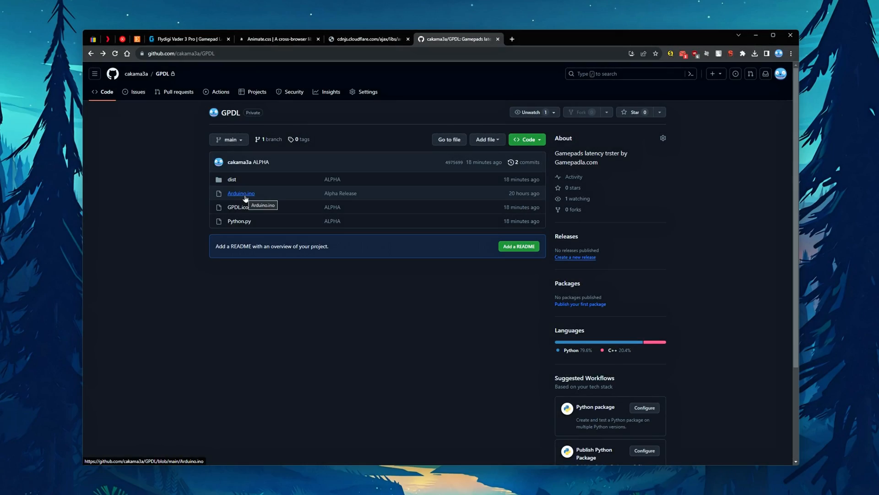
Step: Open Arduino.ino in the GPDL GitHub repository and select all its code
click(241, 193)
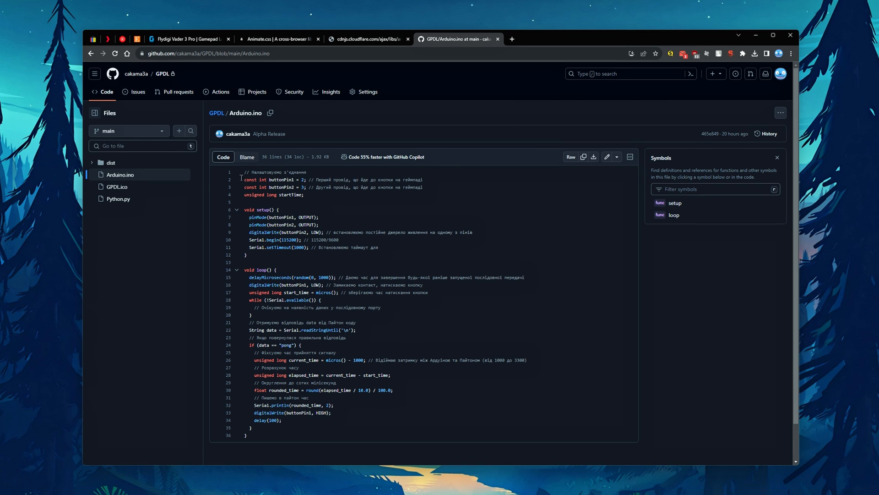
key(ctrl+a)
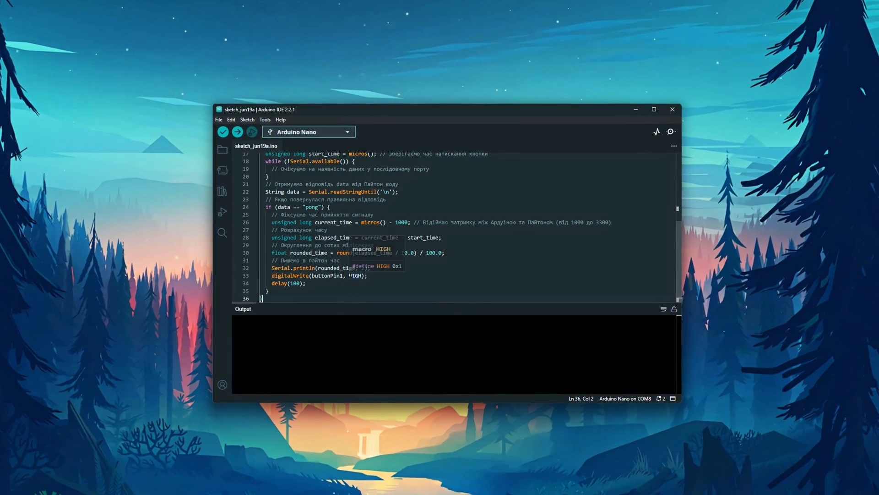
Step: Paste the sketch into Arduino IDE and set the processor to ATmega328P (Old Bootloader)
click(308, 132)
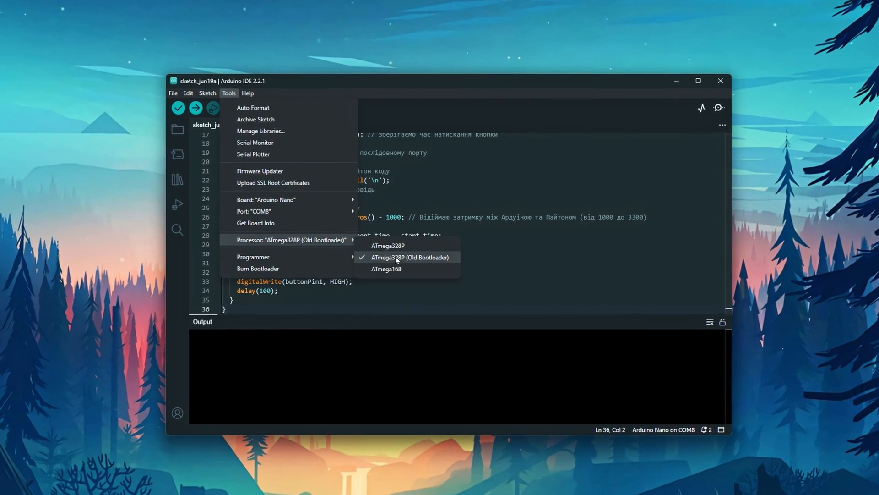
click(196, 107)
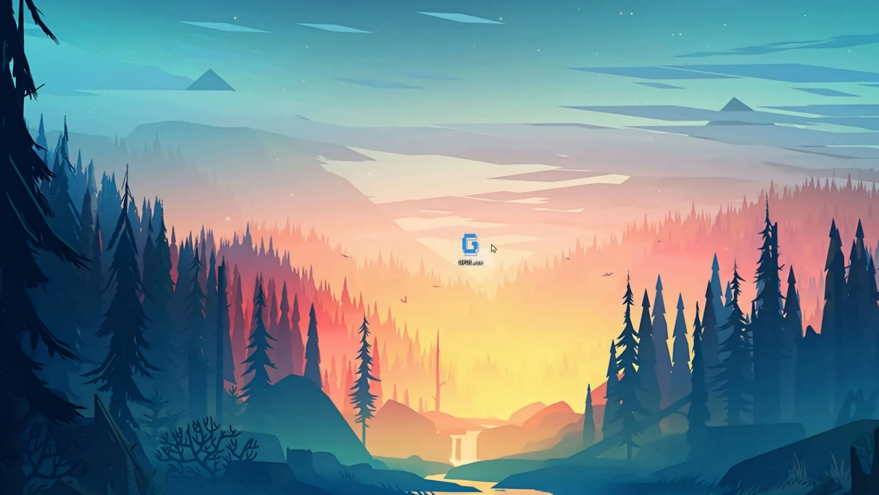
Step: Launch GPDL.exe and configure an Xbox controller Bluetooth test named 'xbox' with 2000 tests
double_click(472, 242)
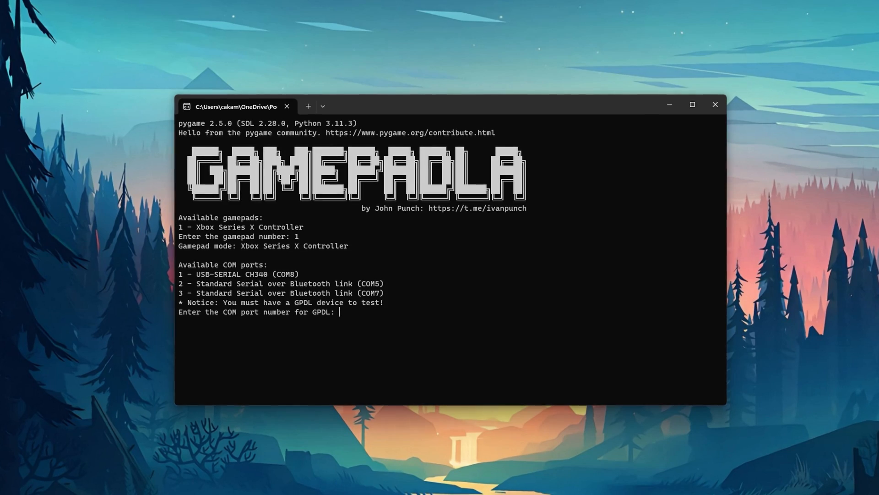
text(1)
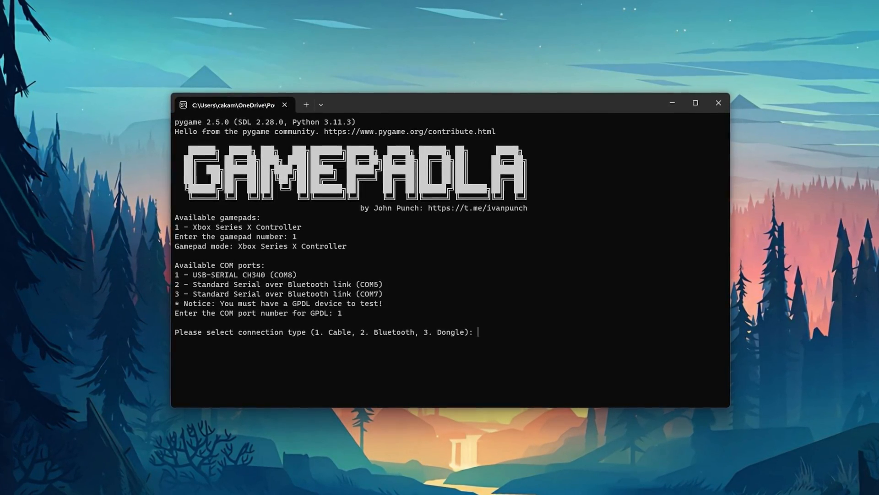
text(2)
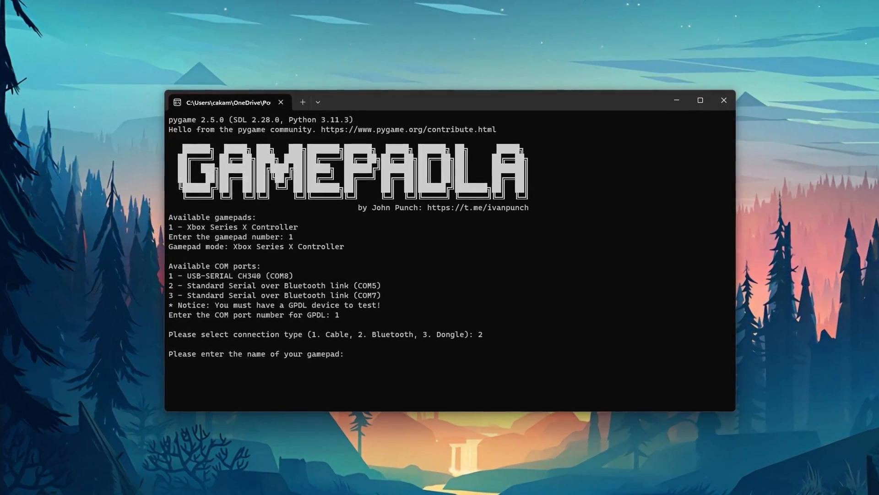
text(xbox)
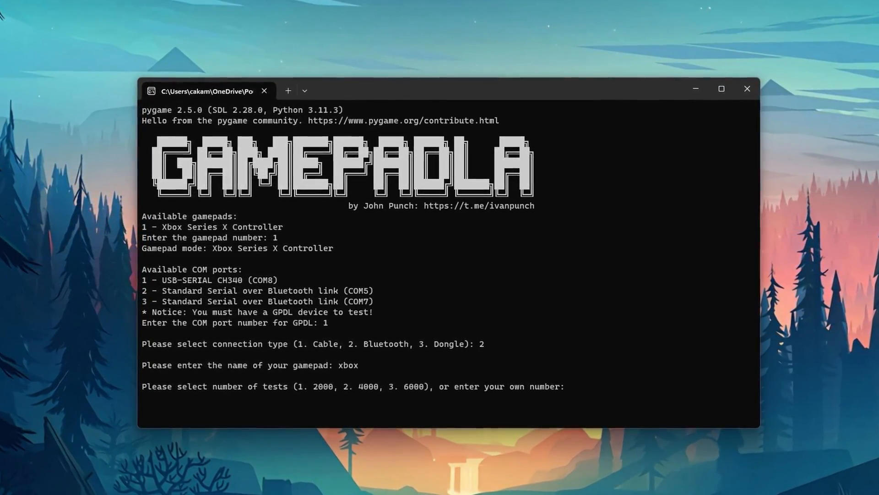
text(1)
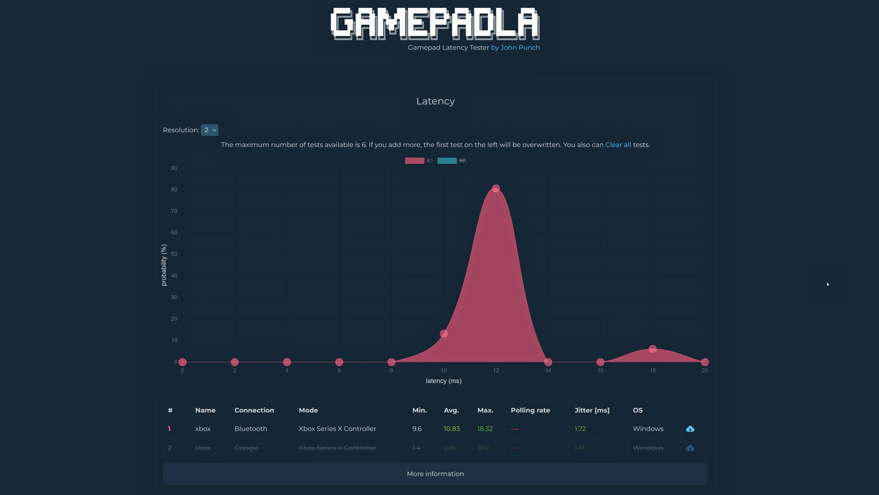
mouse_move(806, 284)
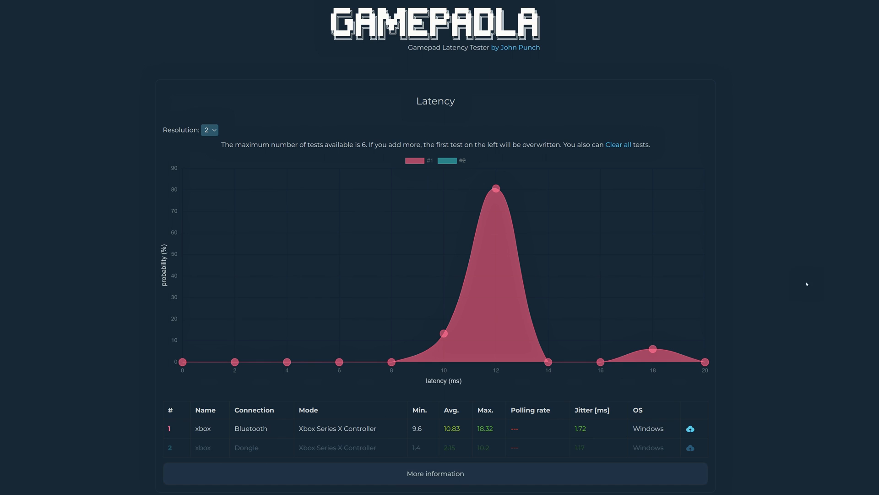
mouse_move(449, 428)
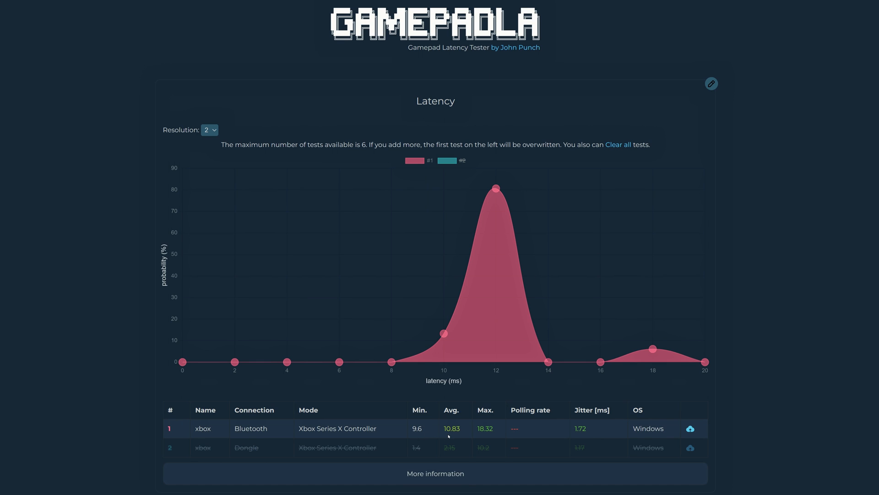
mouse_move(483, 436)
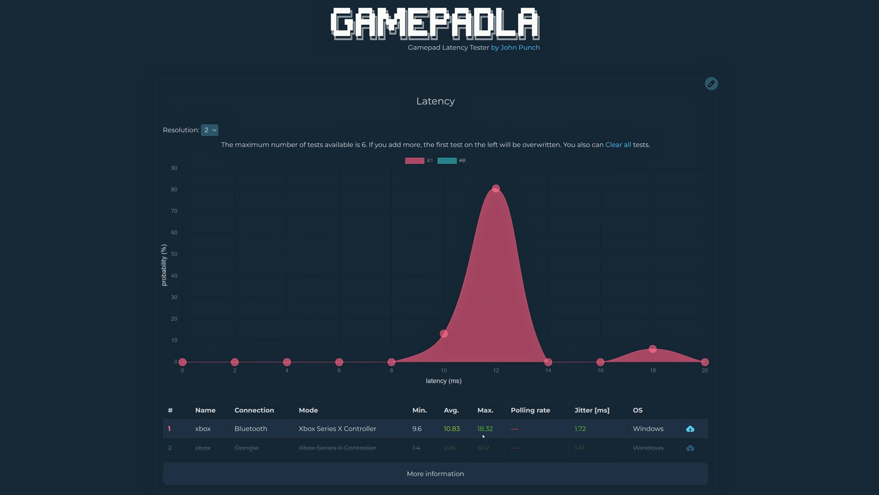
mouse_move(443, 333)
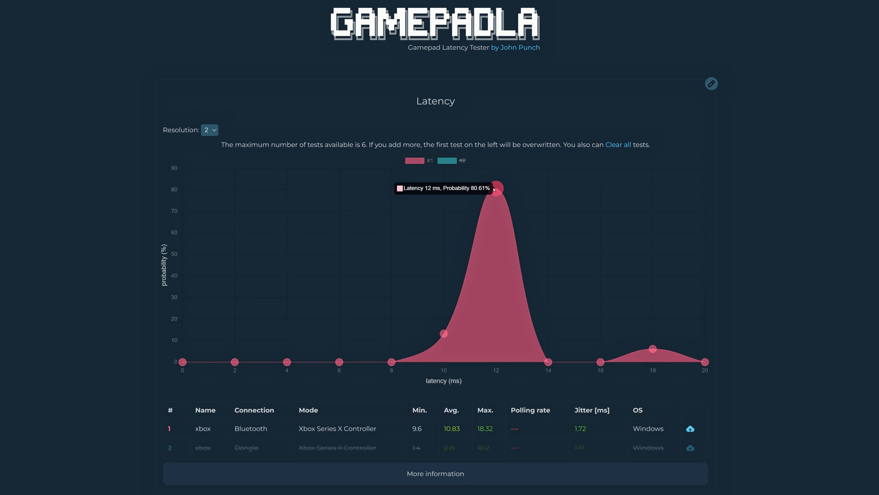
mouse_move(652, 348)
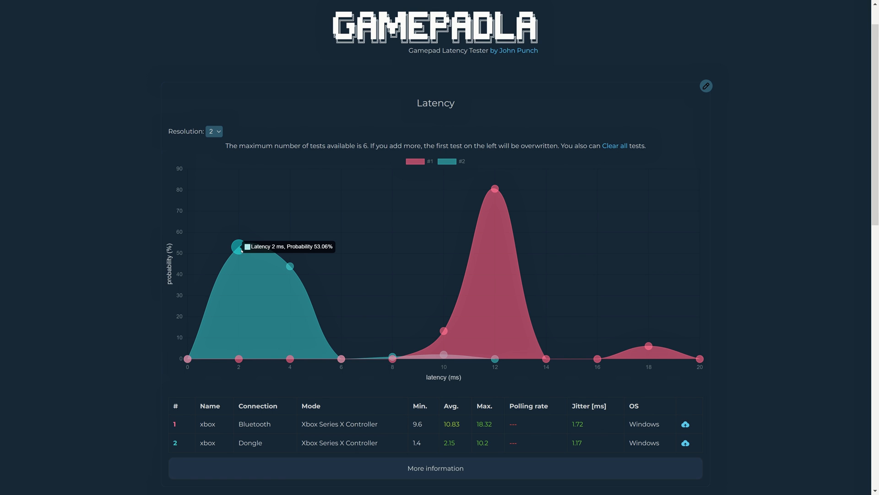
mouse_move(201, 375)
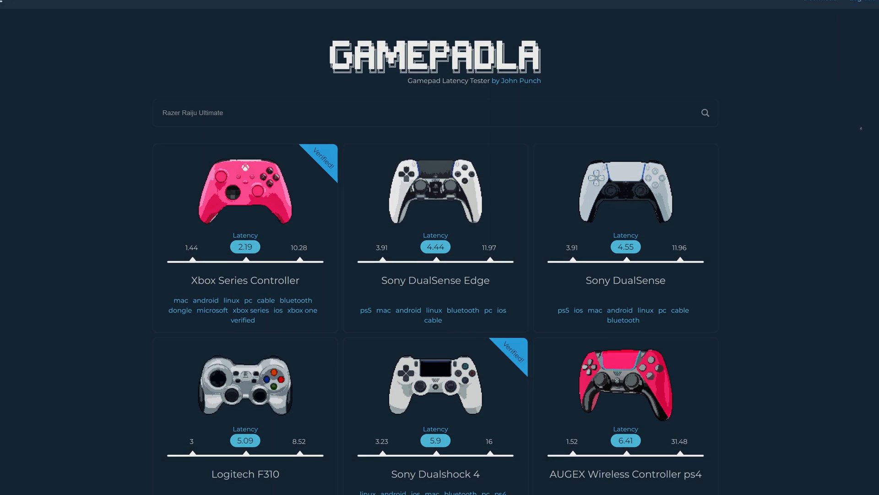
Step: Scroll the Gamepadla controller ranking, led by the Xbox Series Controller at 2.19 ms
scroll(down, 3)
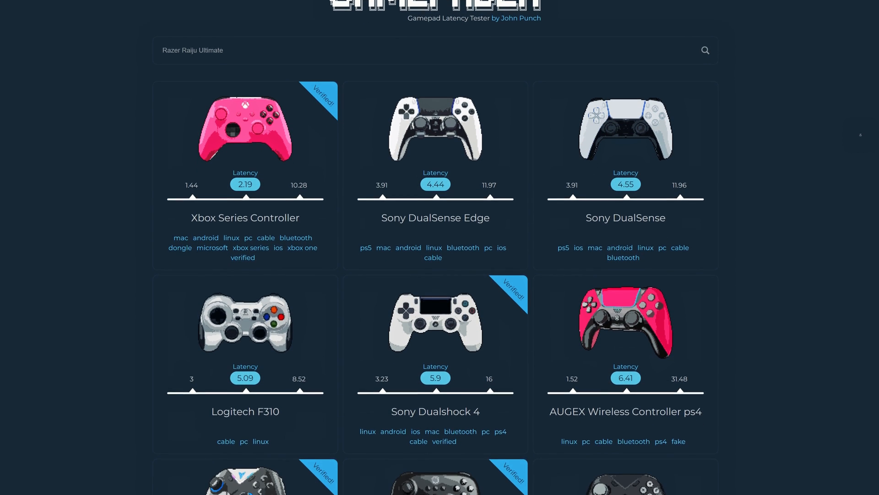
scroll(down, 3)
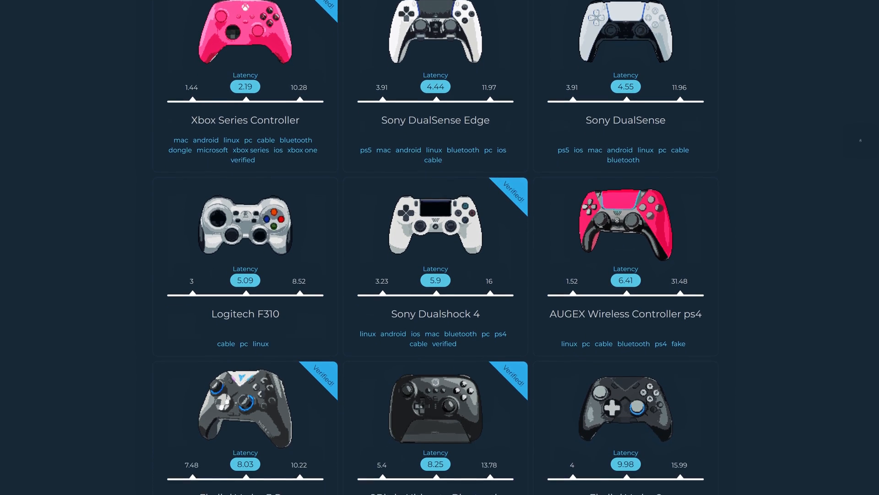